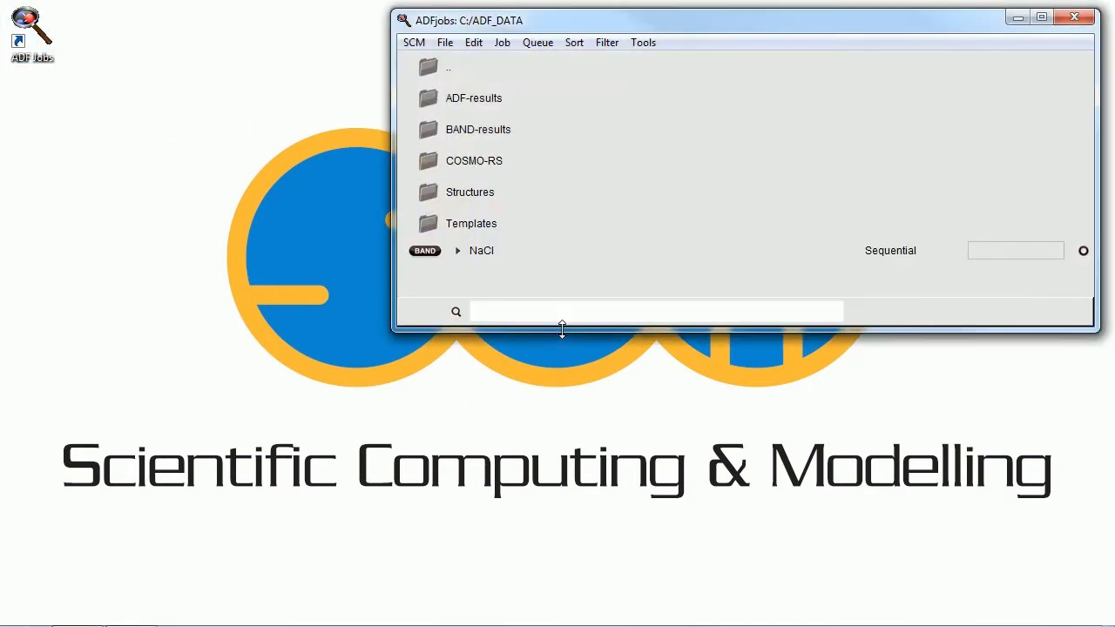
# - Open the SCM menu in ADFjobs to see the launchable modules
pyautogui.click(415, 42)
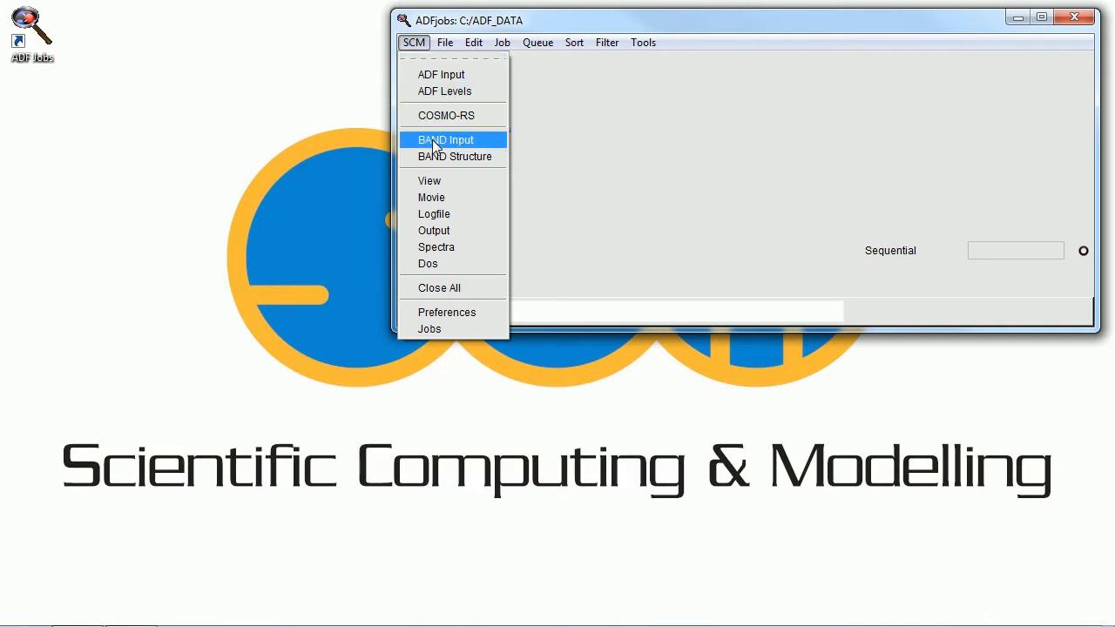
# - Launch BAND Input and apply the cubic NaCl rock-salt preset (a 5.63)
pyautogui.click(444, 139)
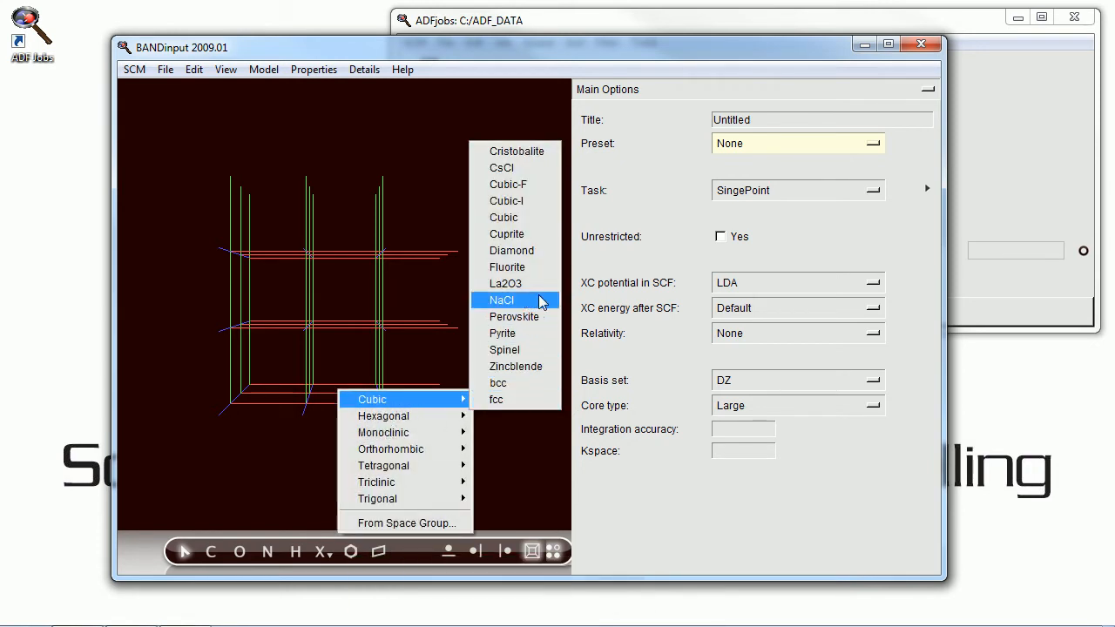
pyautogui.click(500, 300)
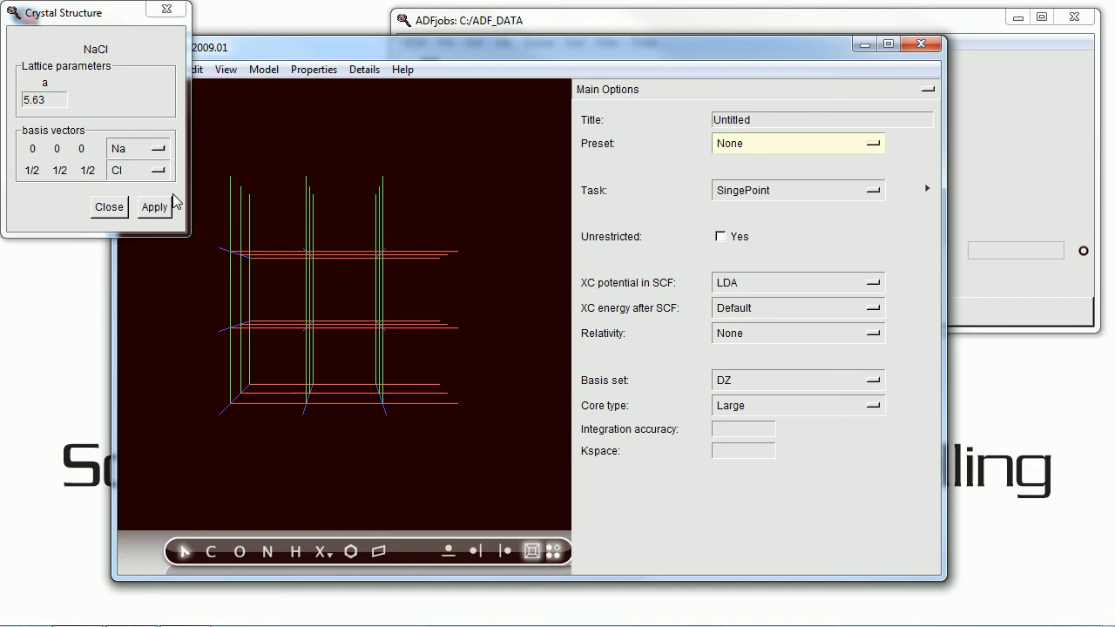
pyautogui.click(155, 207)
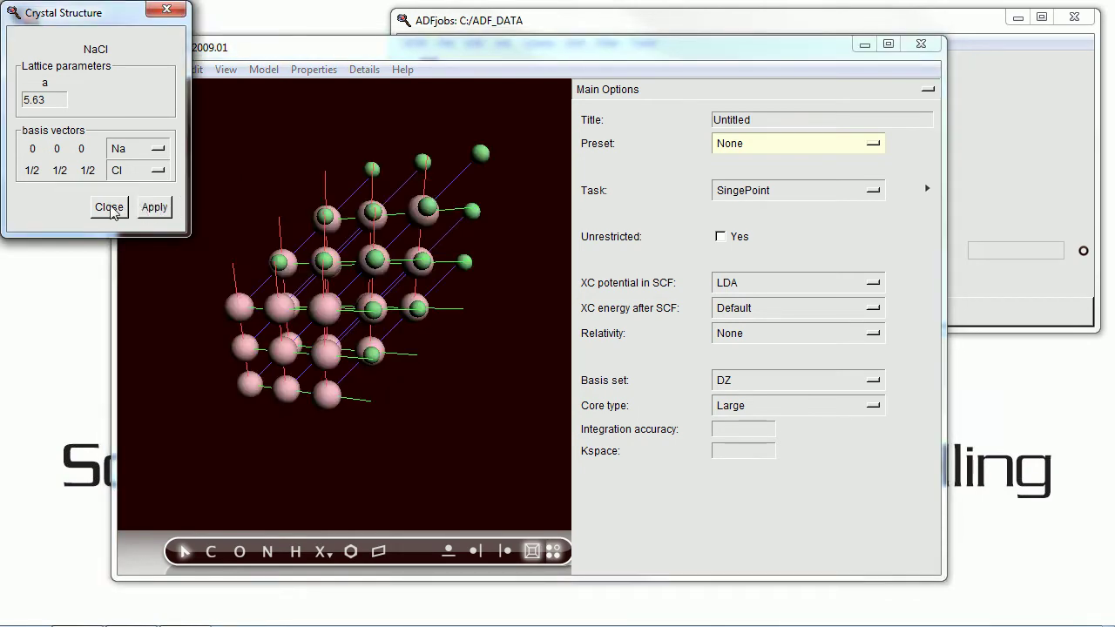
pyautogui.click(108, 207)
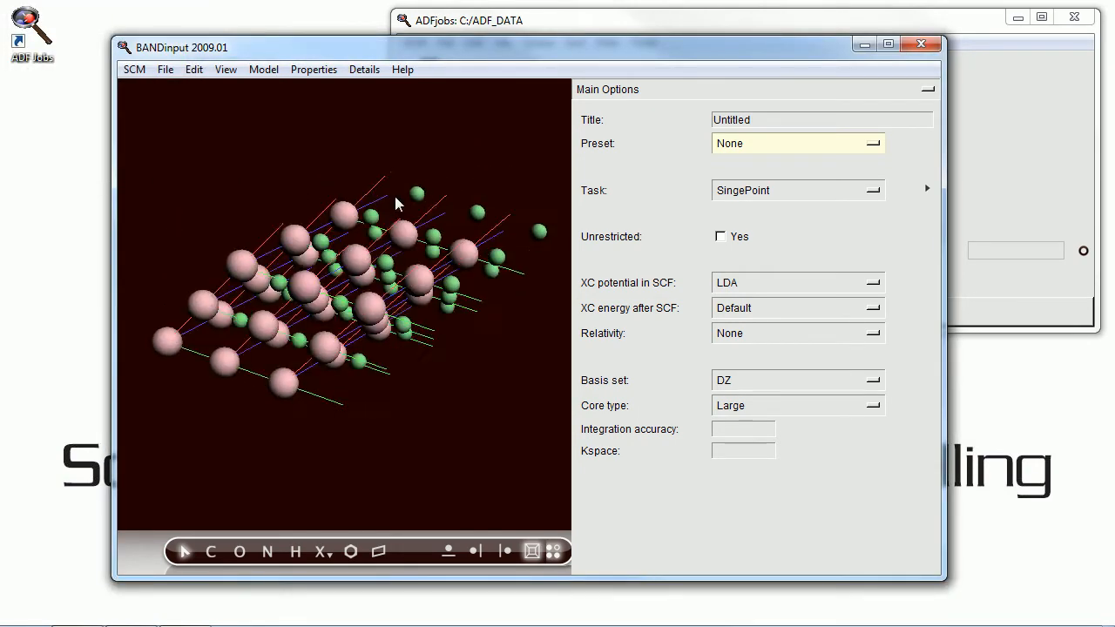
# - Change the rock-salt crystal to lattice constant 4.01 with Li replacing Na and F replacing Cl
pyautogui.moveTo(397, 204); pyautogui.dragTo(413, 296)
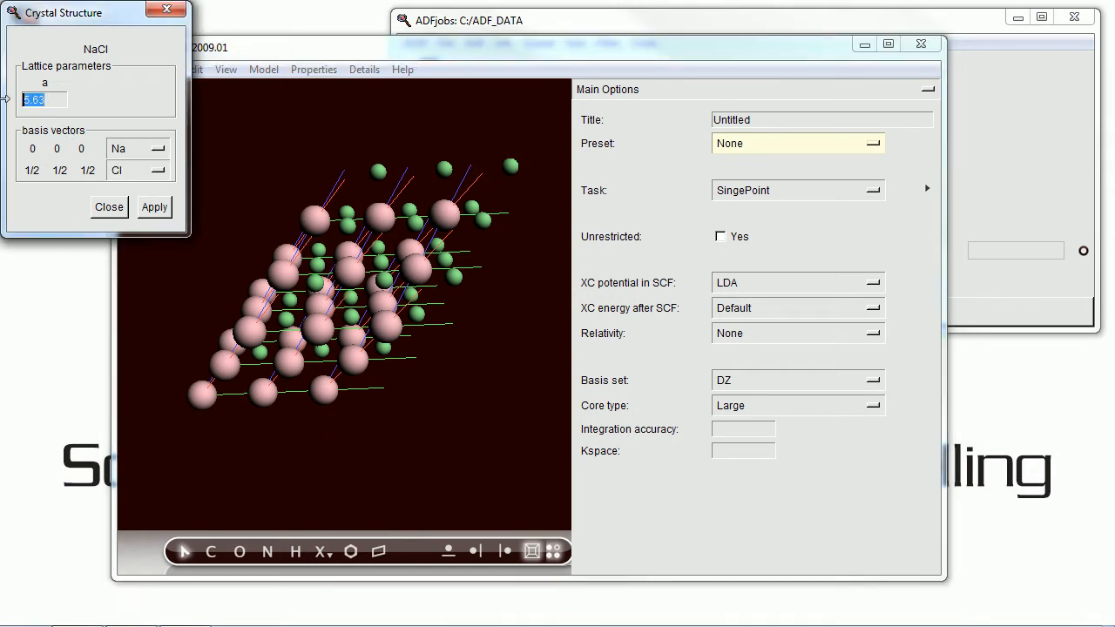
pyautogui.write('4.01')
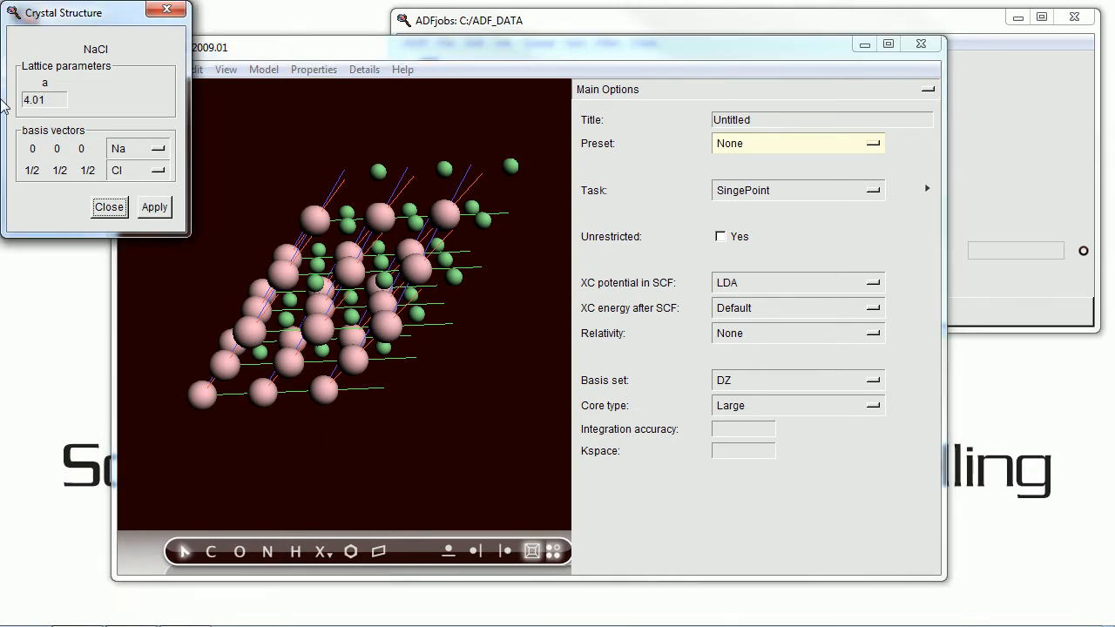
pyautogui.click(137, 149)
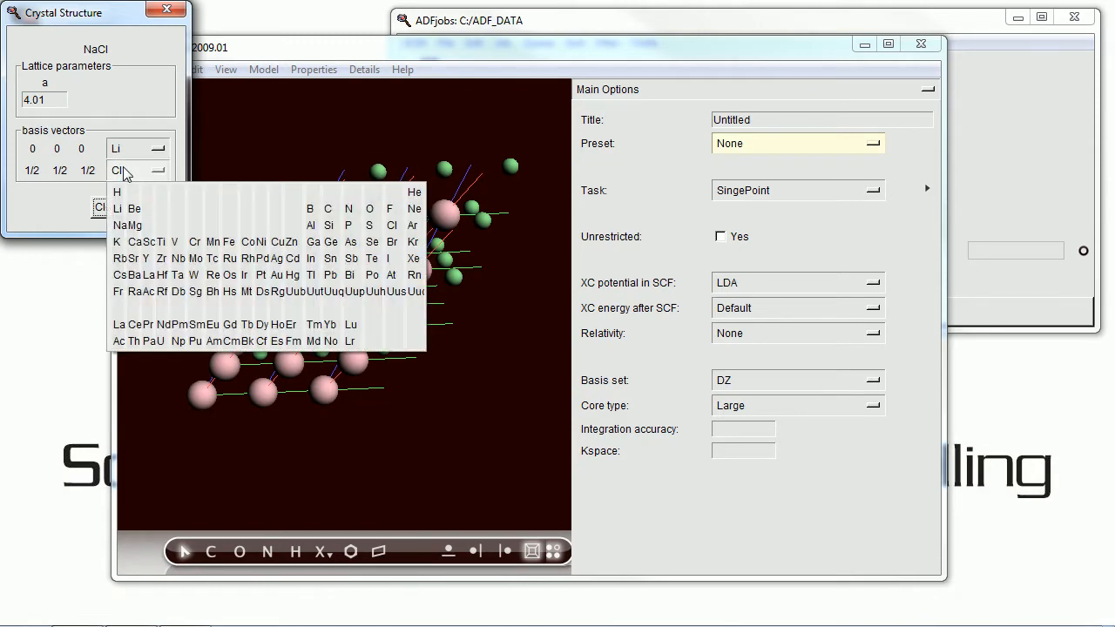
pyautogui.click(388, 208)
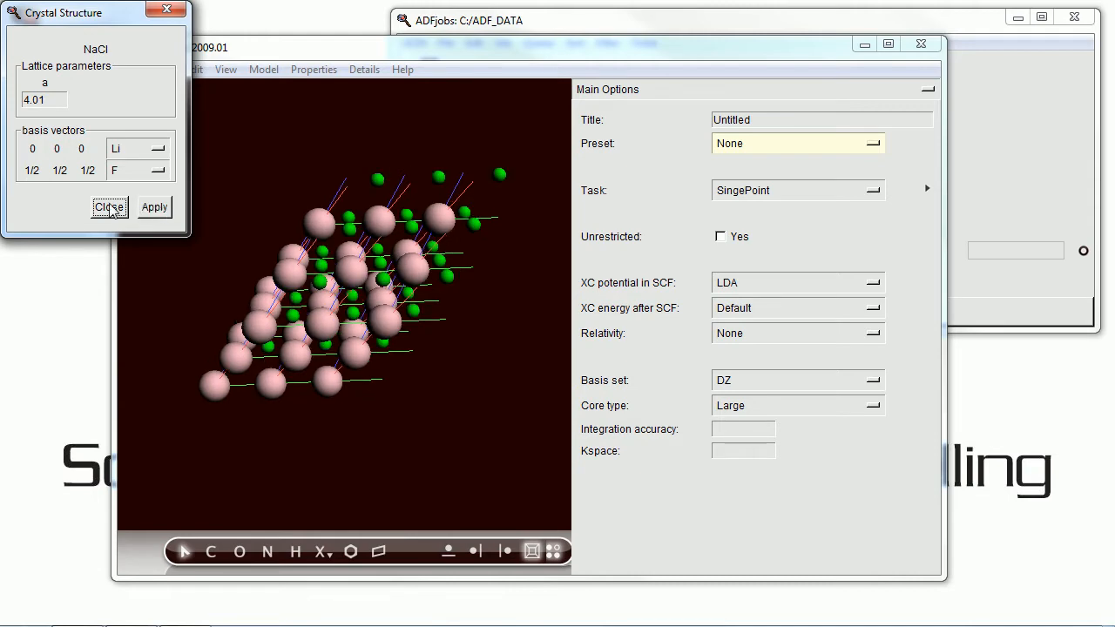
pyautogui.click(109, 207)
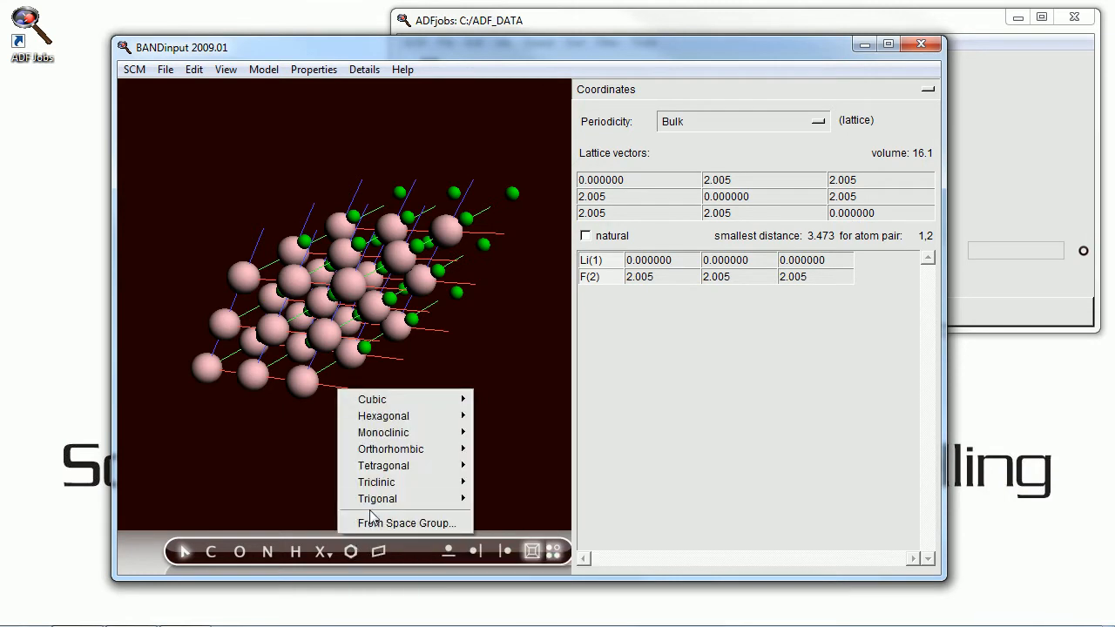
pyautogui.moveTo(383, 465)
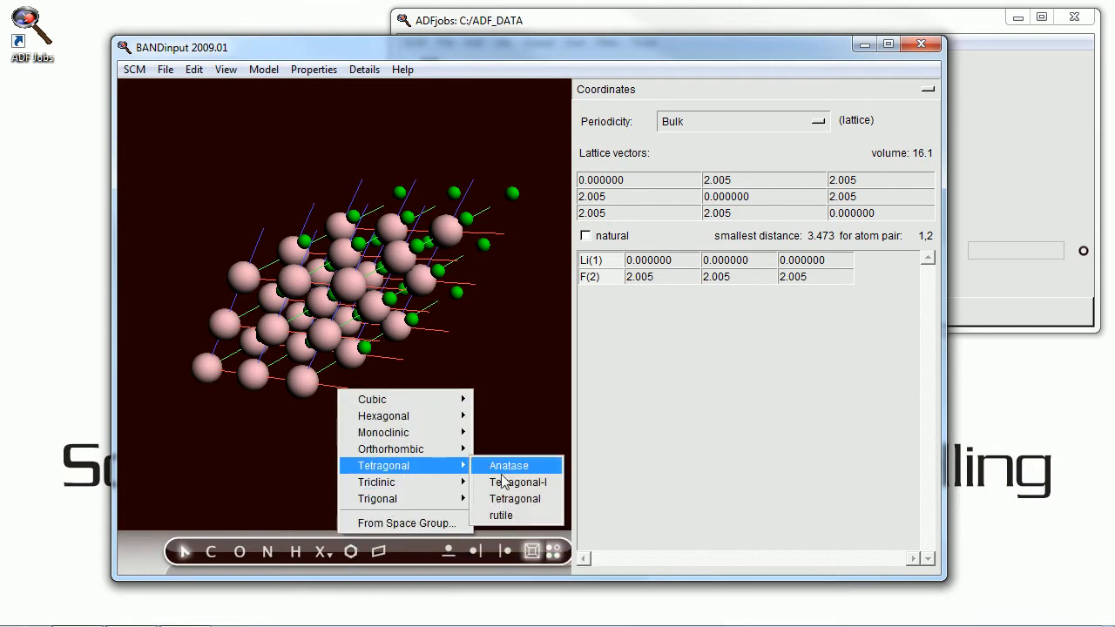
# - Apply the tetragonal rutile TiO2 preset (a 4.59, c 2.96) and rotate the view
pyautogui.click(501, 516)
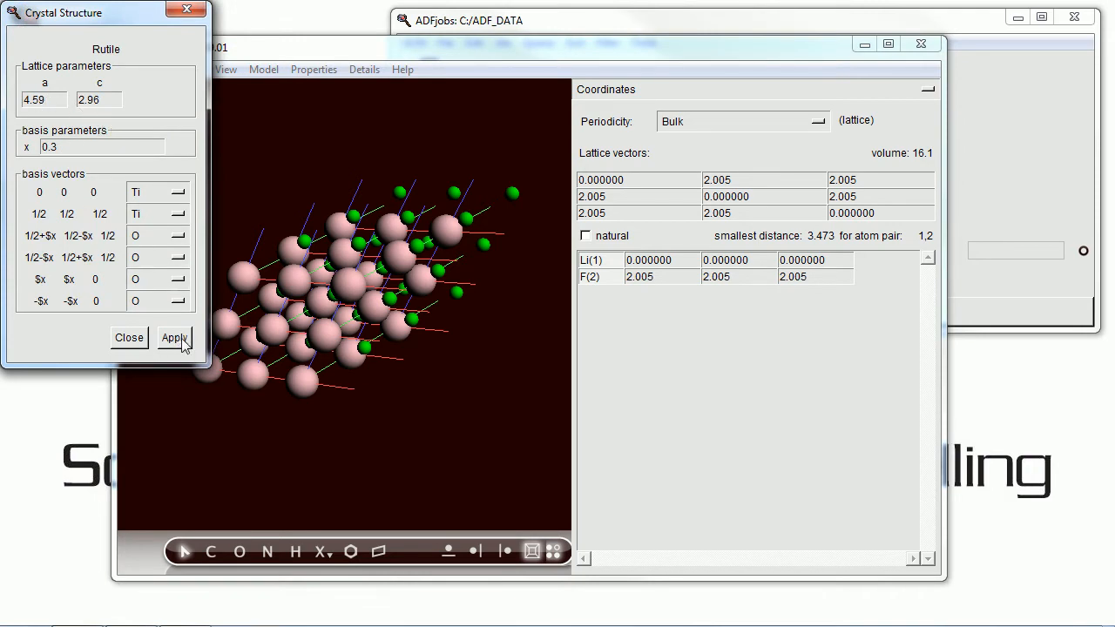
pyautogui.click(173, 338)
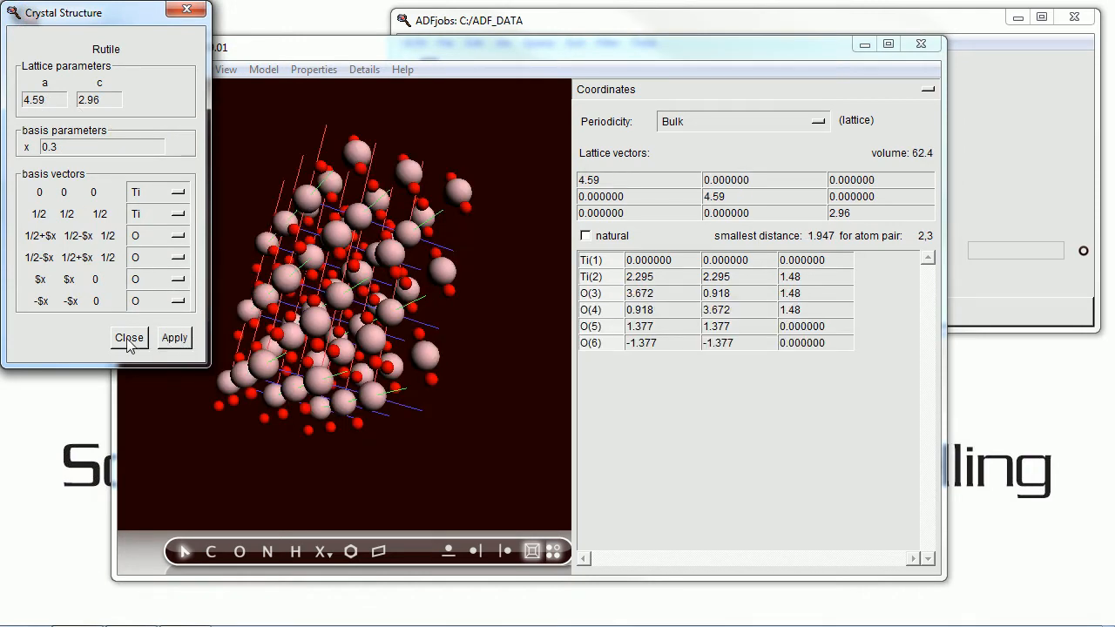
pyautogui.click(128, 338)
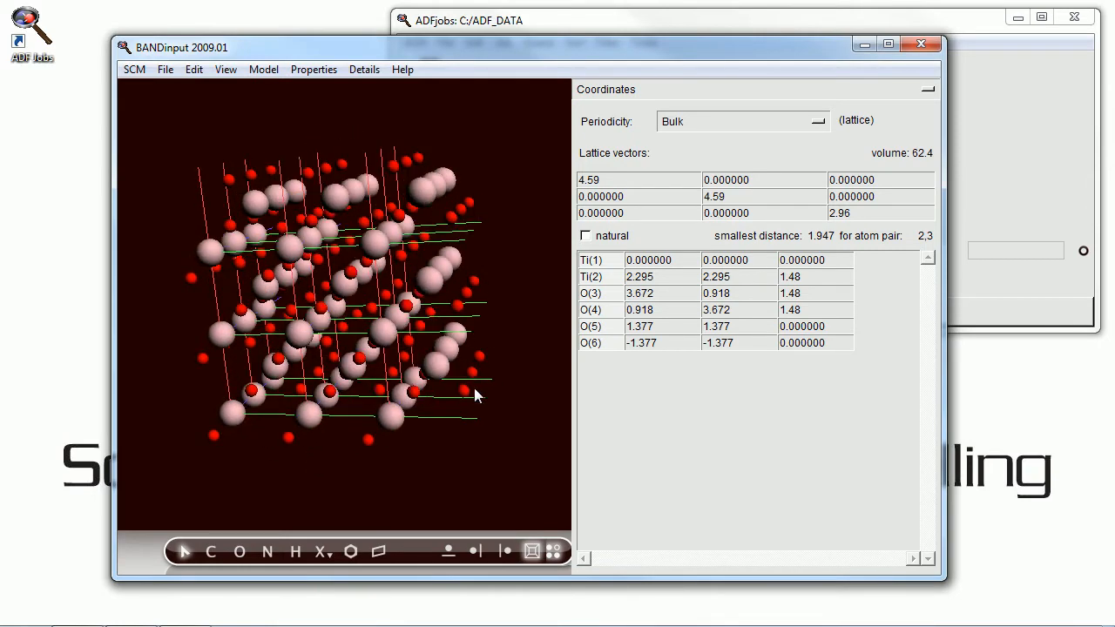
pyautogui.moveTo(475, 395); pyautogui.dragTo(508, 367)
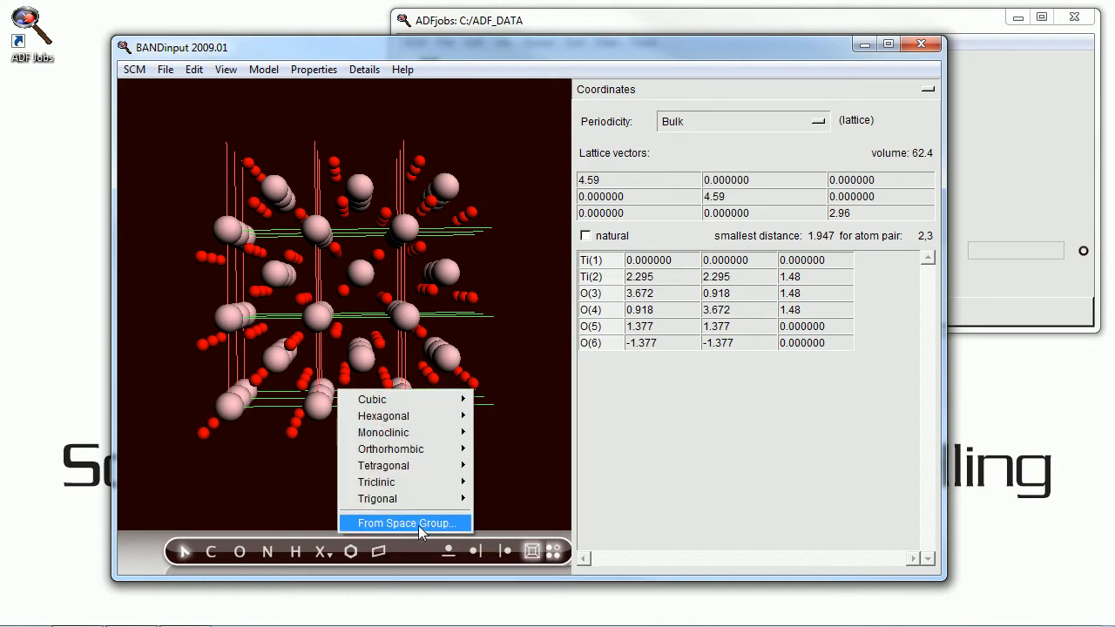
# - Start a space-group 136 crystal and place titanium on Wyckoff site a
pyautogui.click(405, 523)
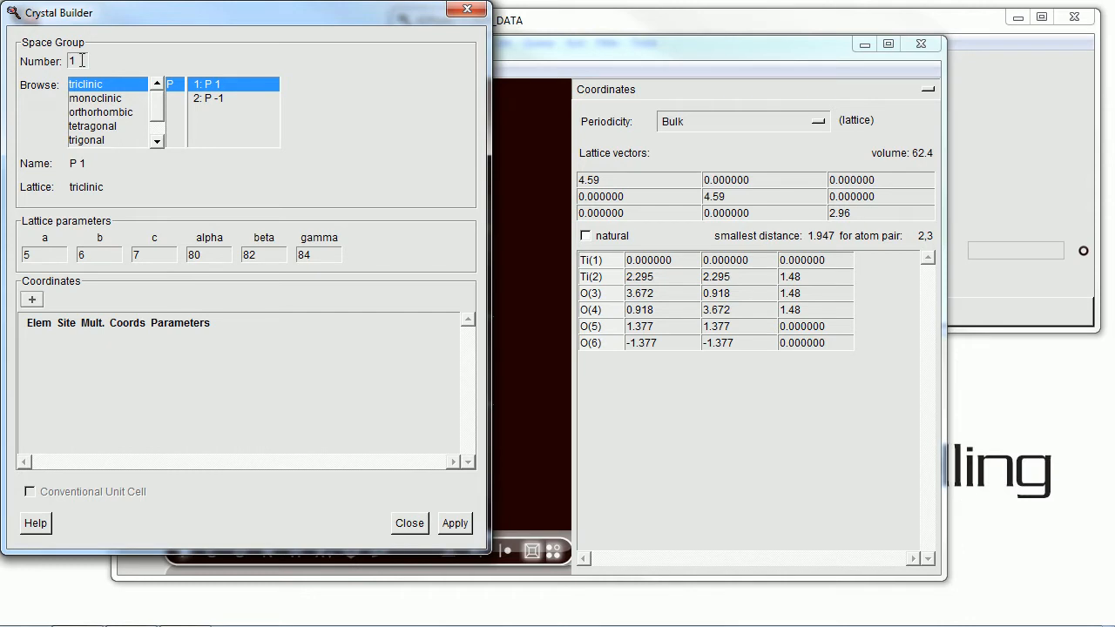
pyautogui.write('136')
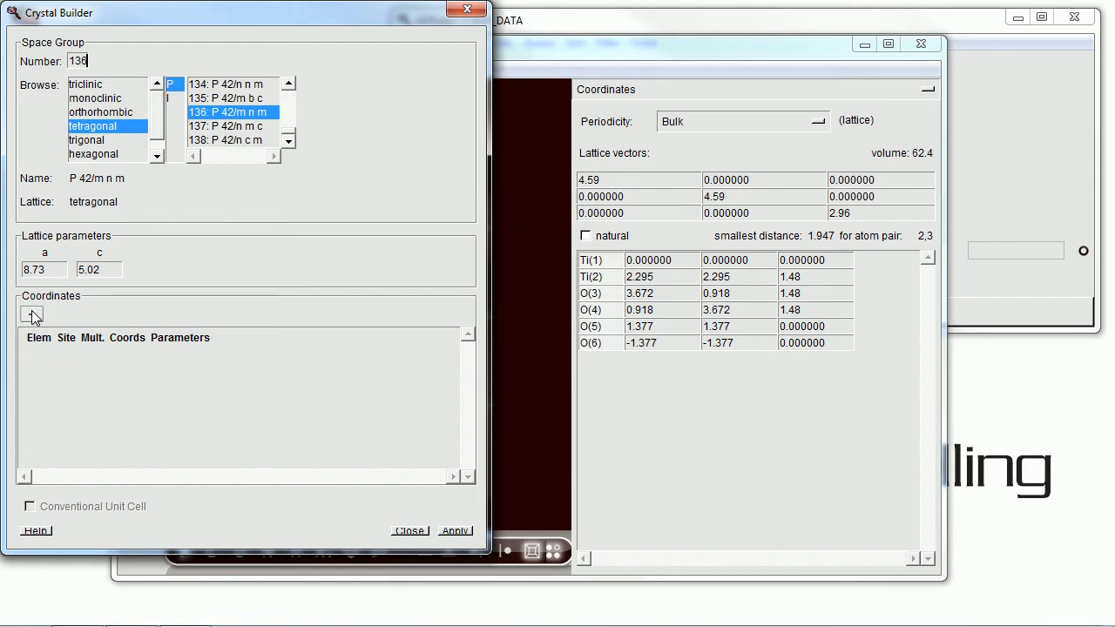
pyautogui.click(32, 316)
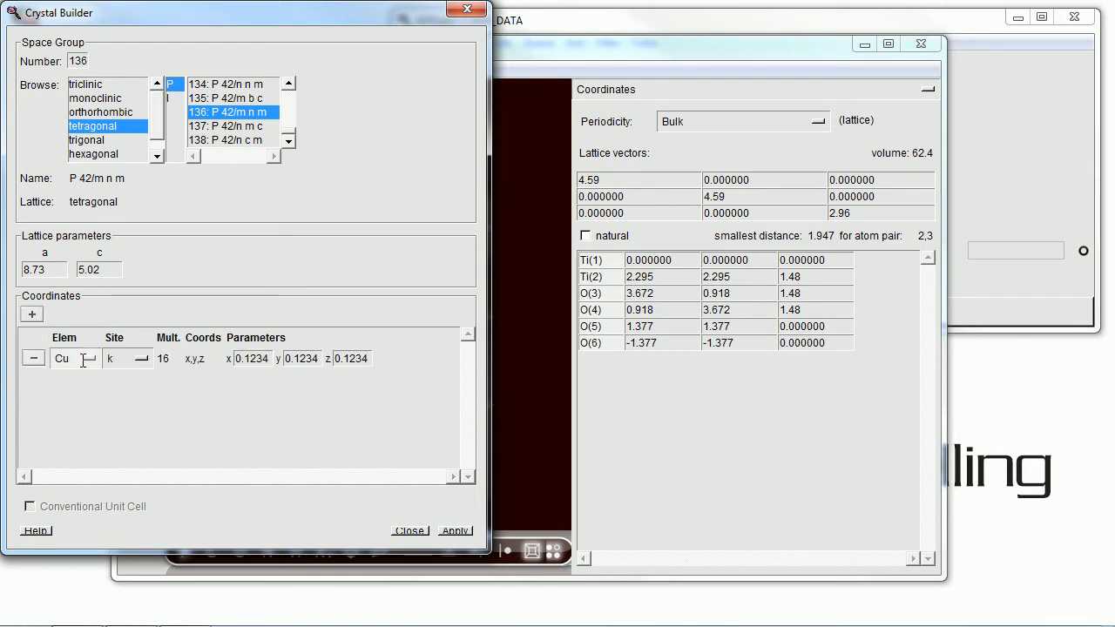
pyautogui.click(87, 360)
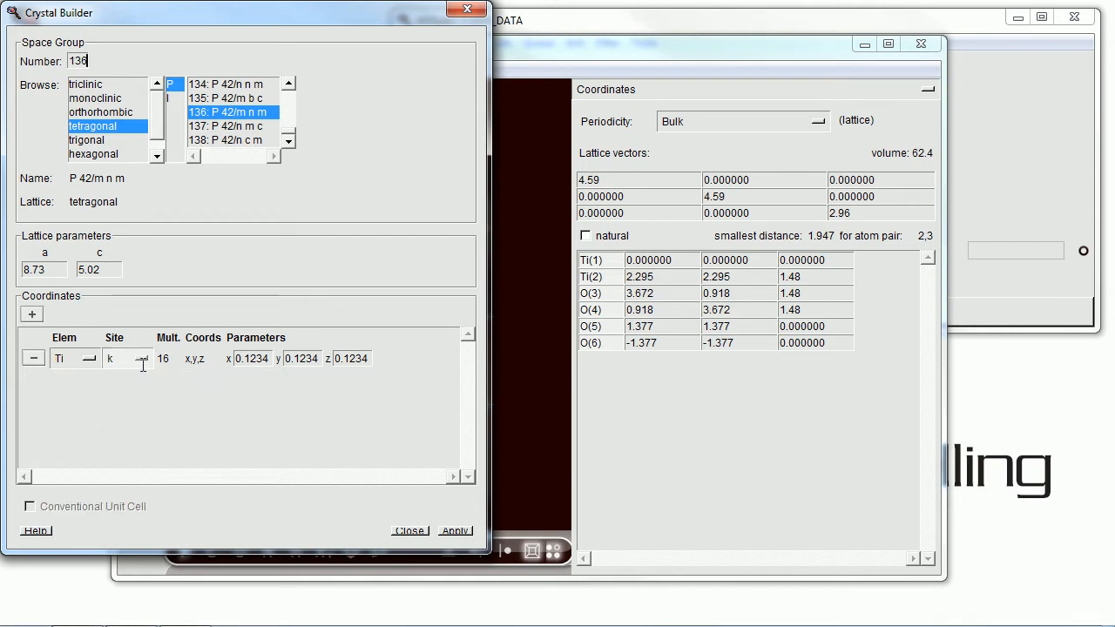
pyautogui.click(139, 359)
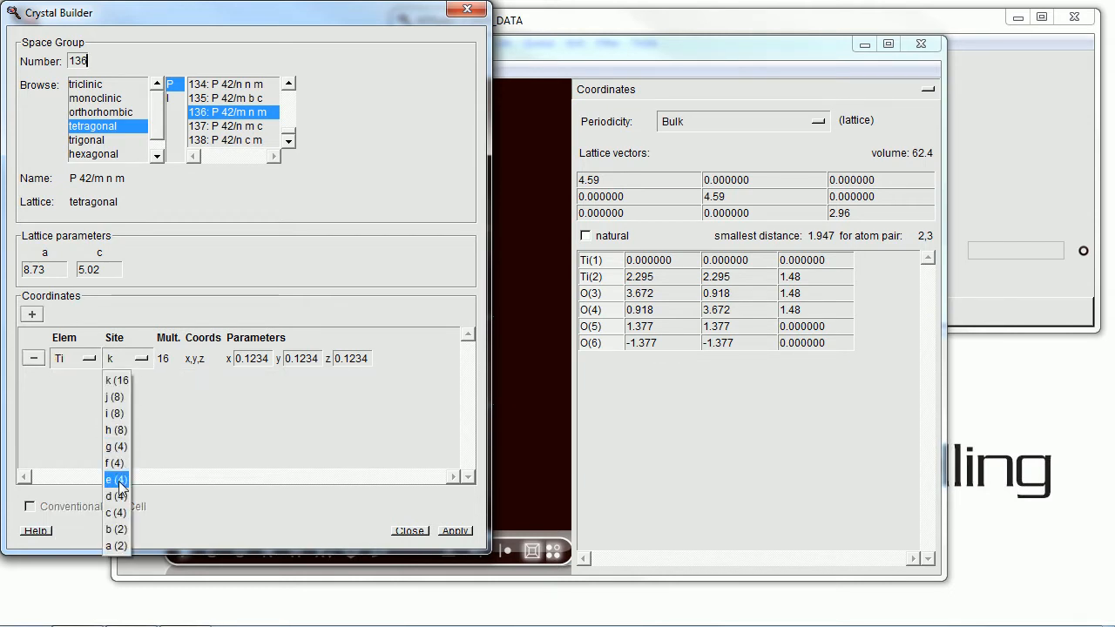
pyautogui.click(111, 546)
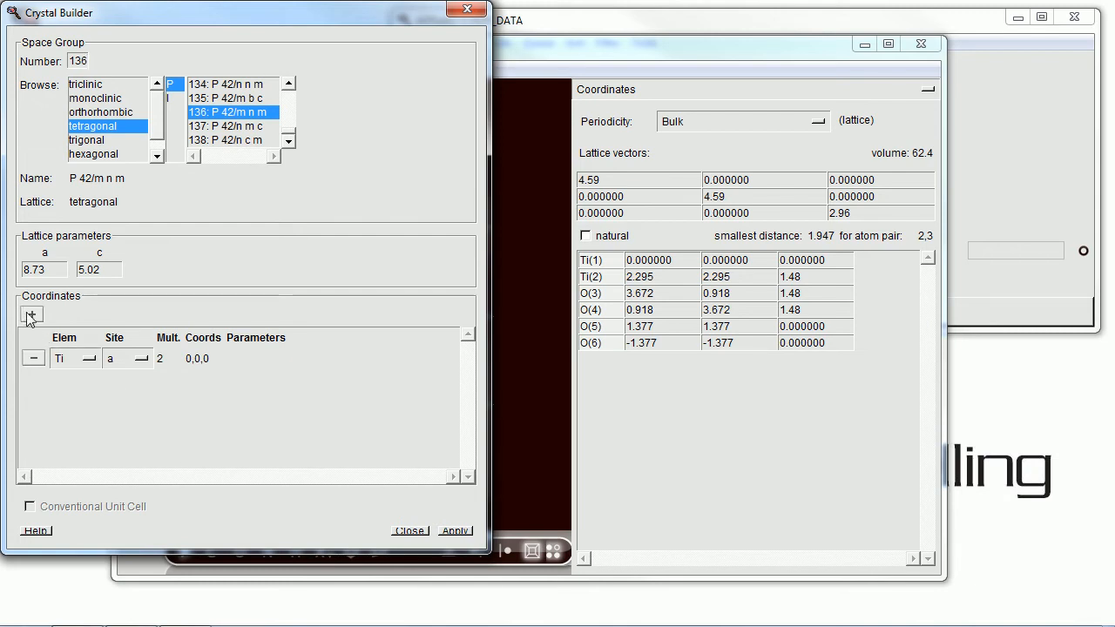
# - Add oxygen on Wyckoff site f with x 0.3 and generate the structure
pyautogui.click(31, 315)
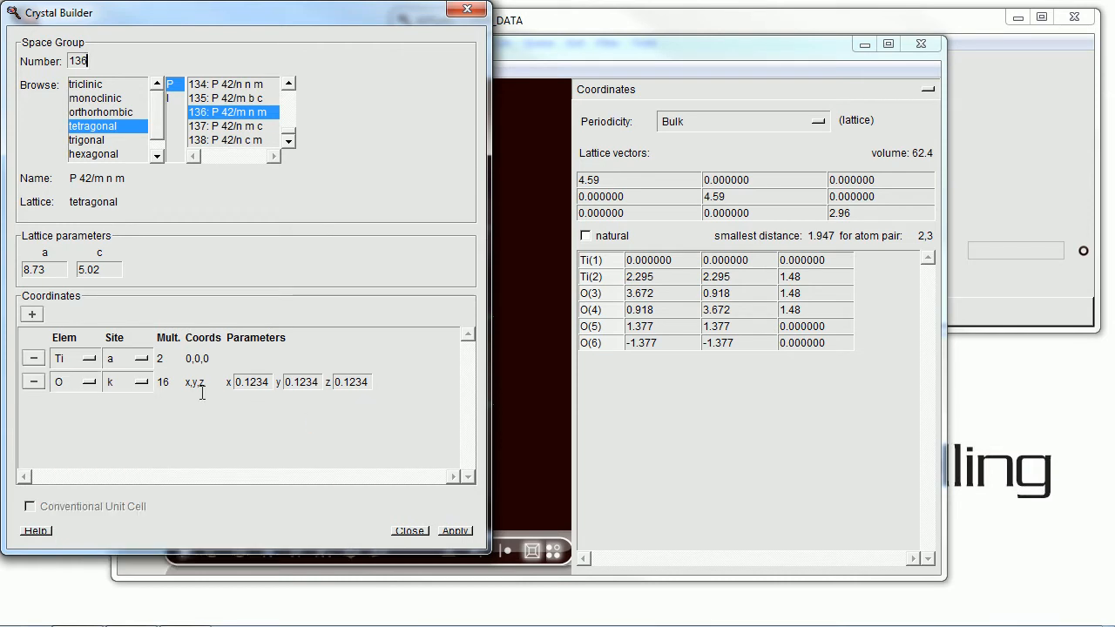
pyautogui.click(139, 381)
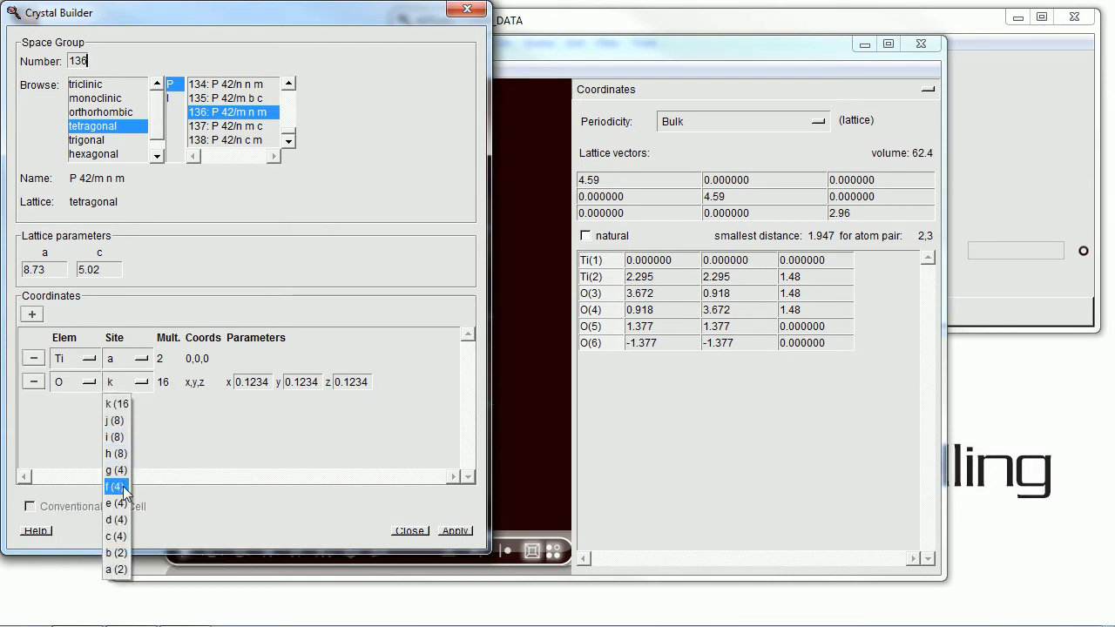
pyautogui.click(116, 487)
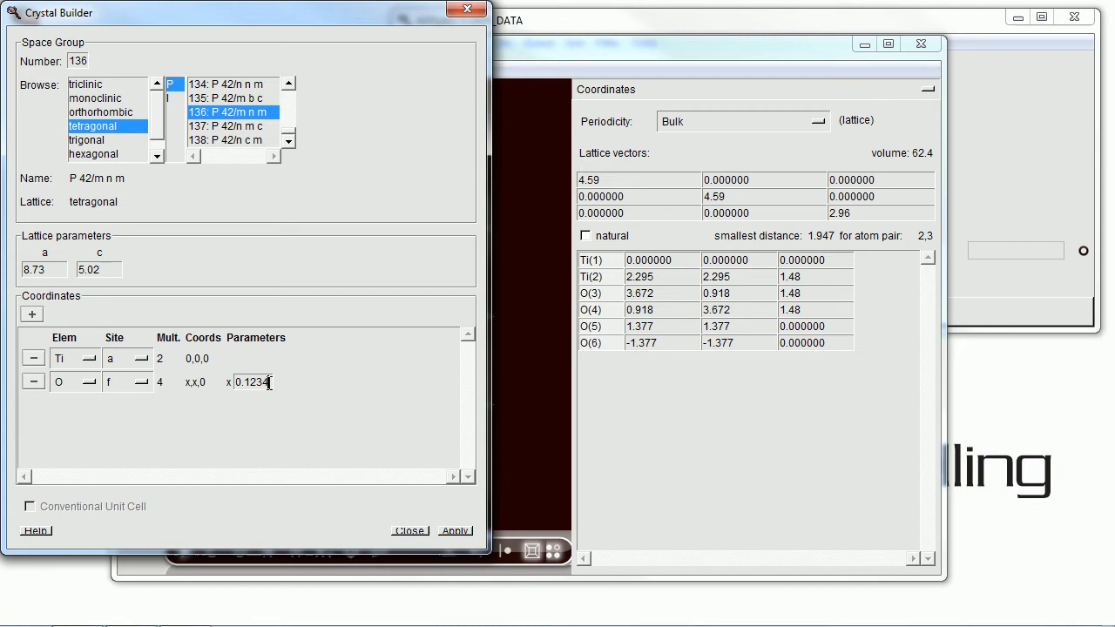
pyautogui.doubleClick(252, 383)
pyautogui.write('0.3')
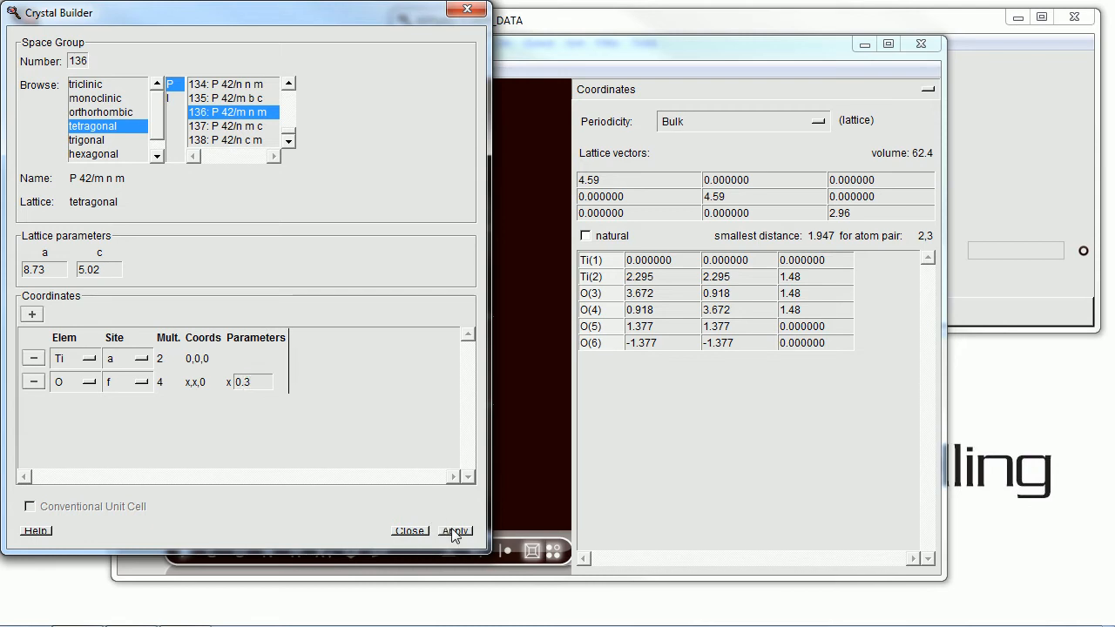
pyautogui.click(454, 531)
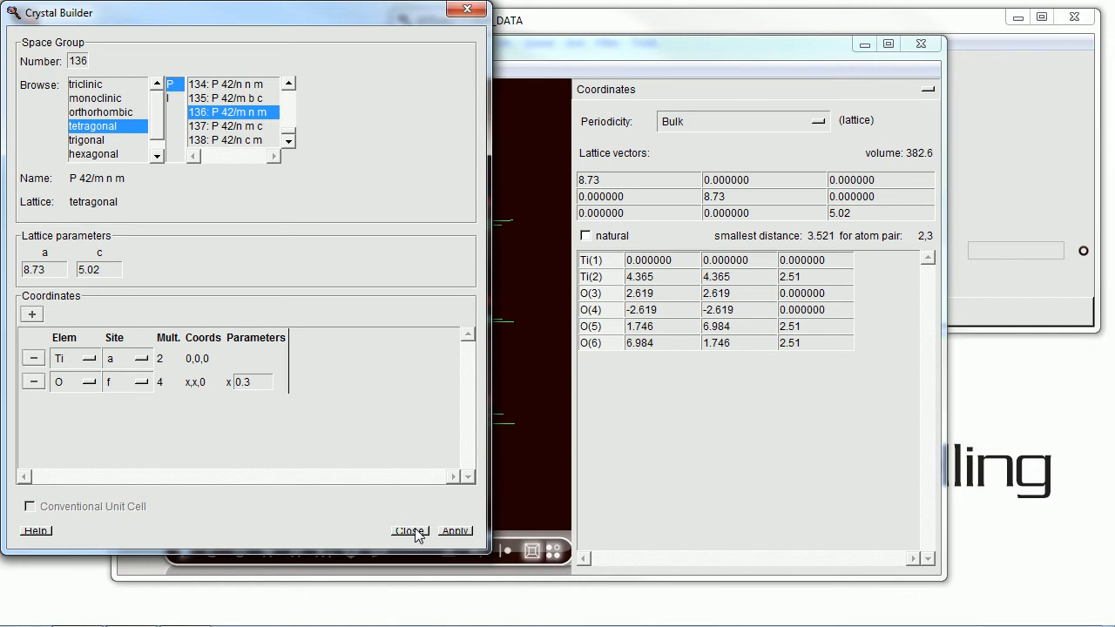
pyautogui.click(410, 532)
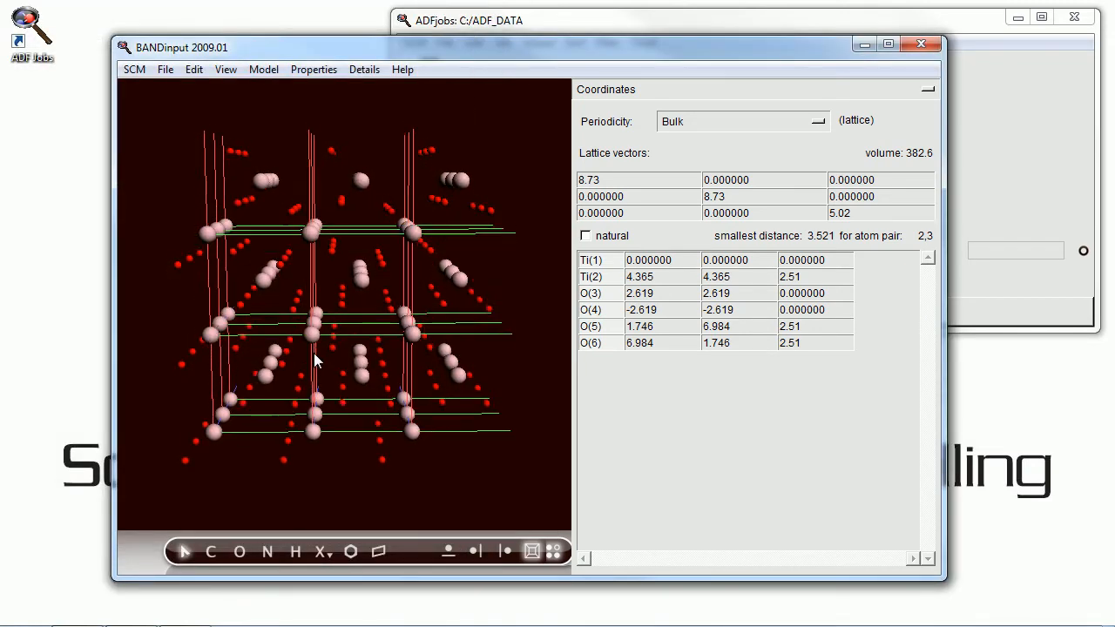
# - Apply the face-centred cubic Cu preset (a 3.61) in place of TiO2
pyautogui.moveTo(314, 358); pyautogui.dragTo(299, 369)
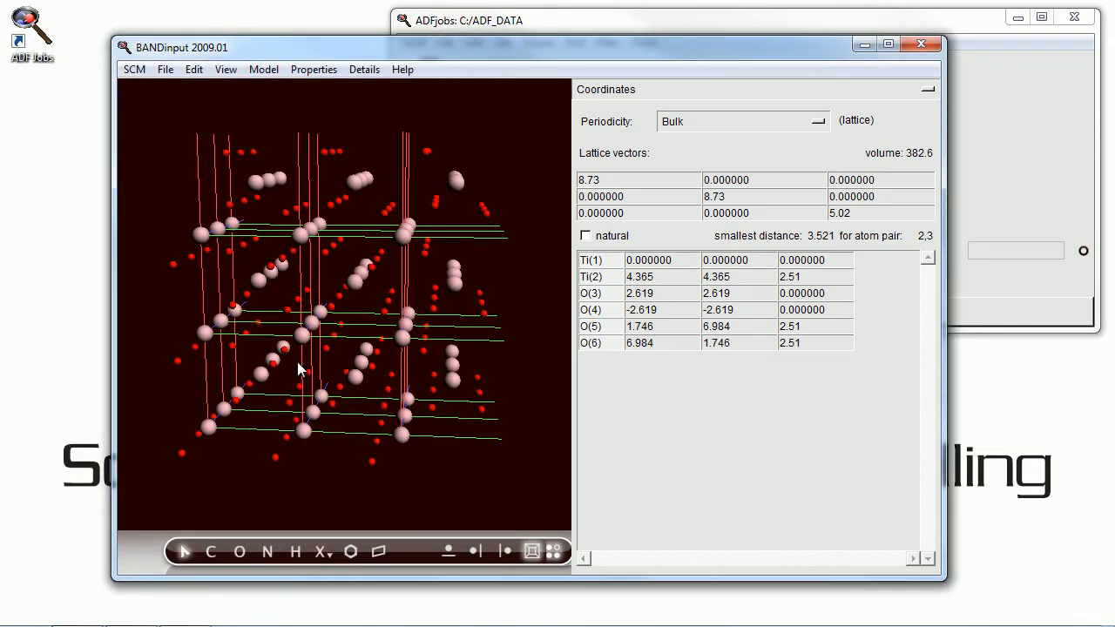
pyautogui.moveTo(297, 366); pyautogui.dragTo(187, 321)
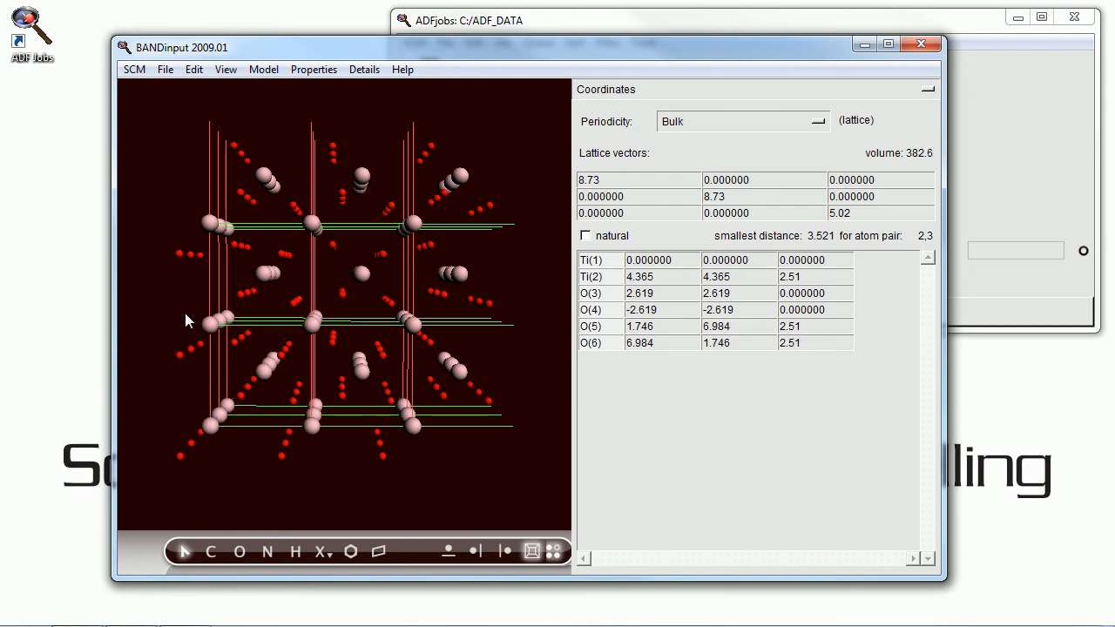
pyautogui.click(384, 551)
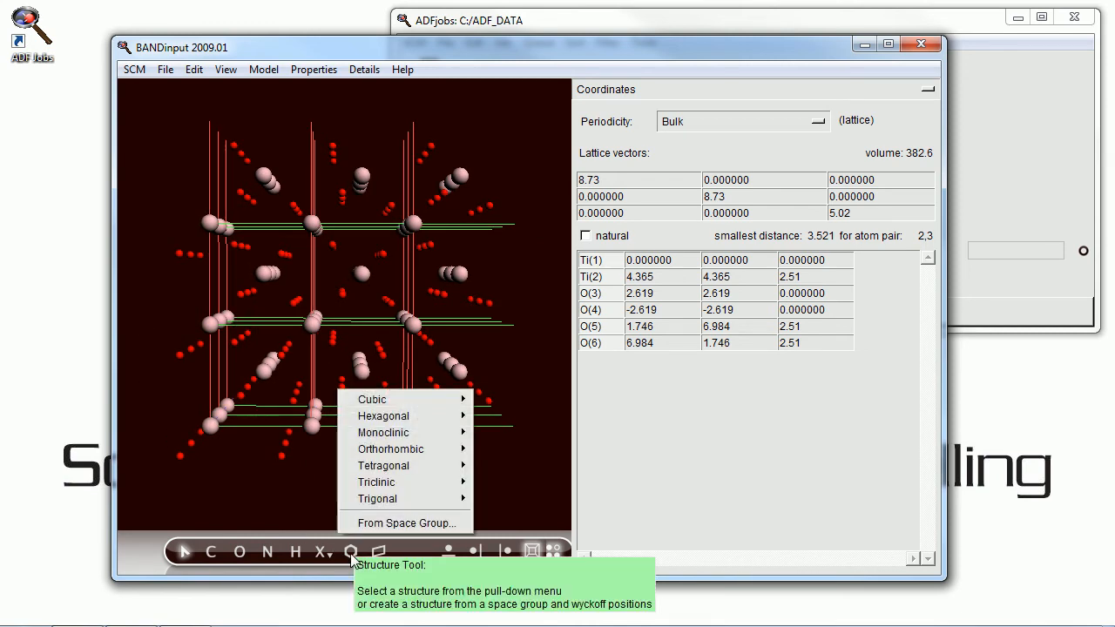
pyautogui.moveTo(392, 403)
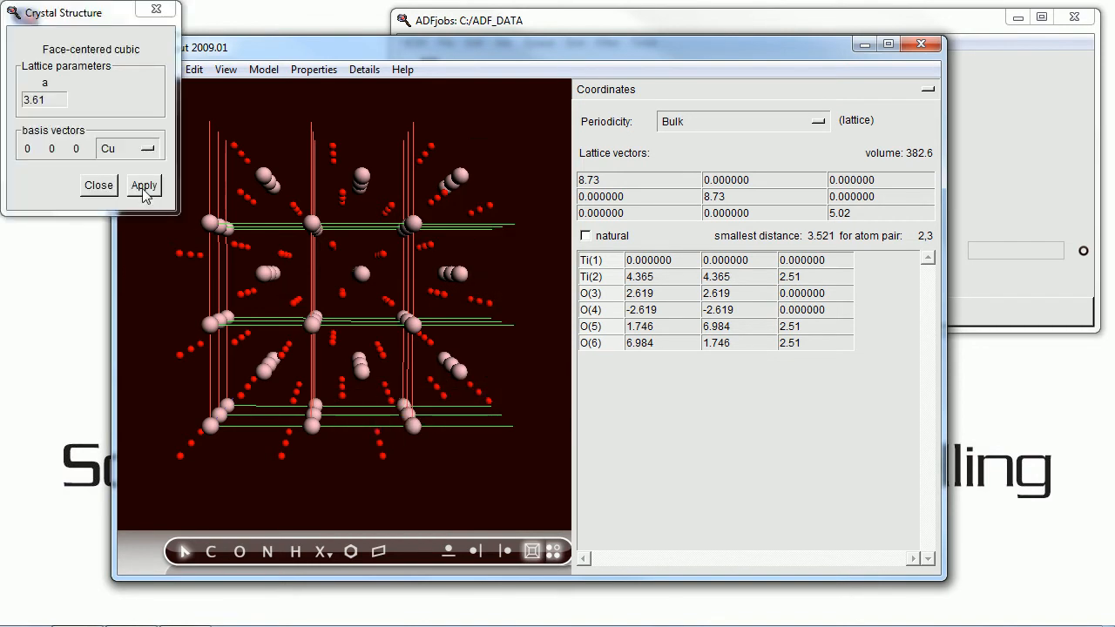
pyautogui.click(144, 184)
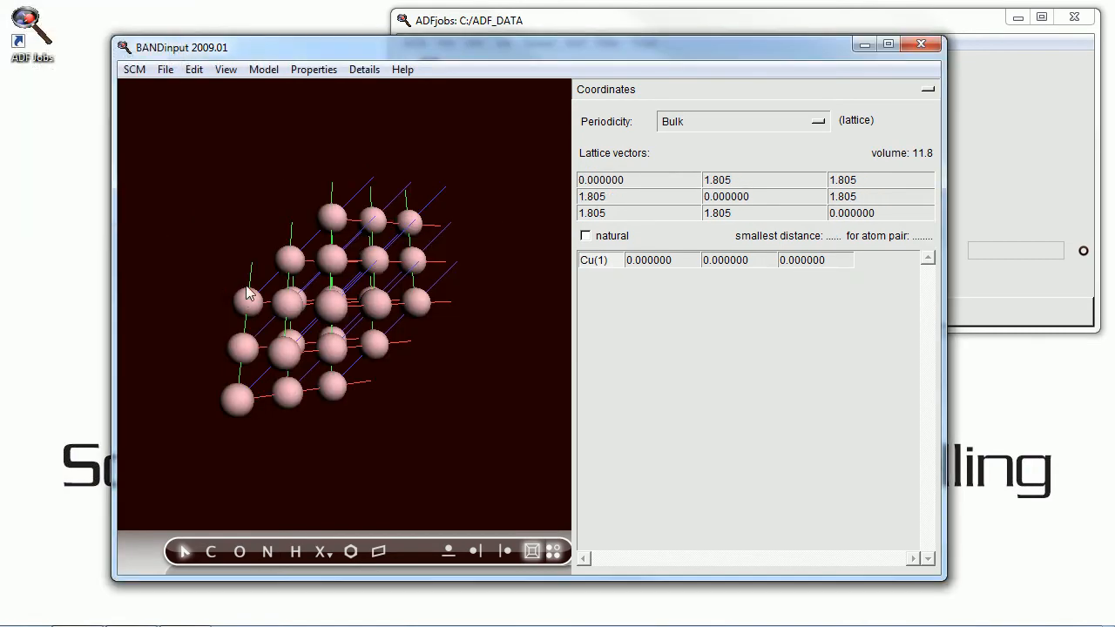
pyautogui.moveTo(248, 292); pyautogui.dragTo(196, 339)
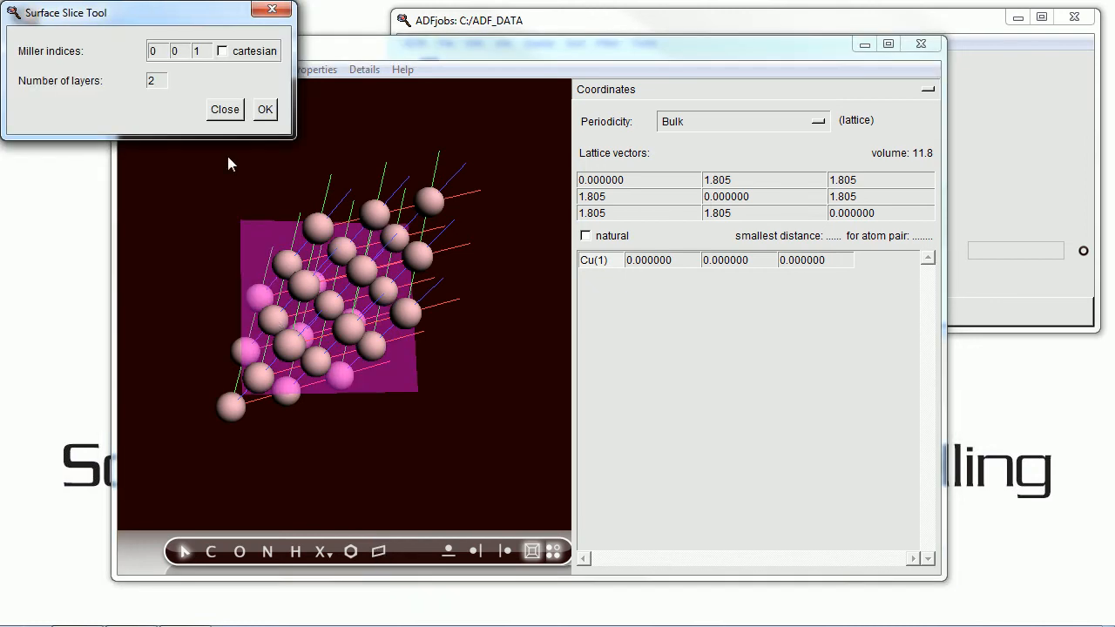
# - Slice the copper crystal with cartesian Miller indices 1 1 1 and 3 layers
pyautogui.write('1')
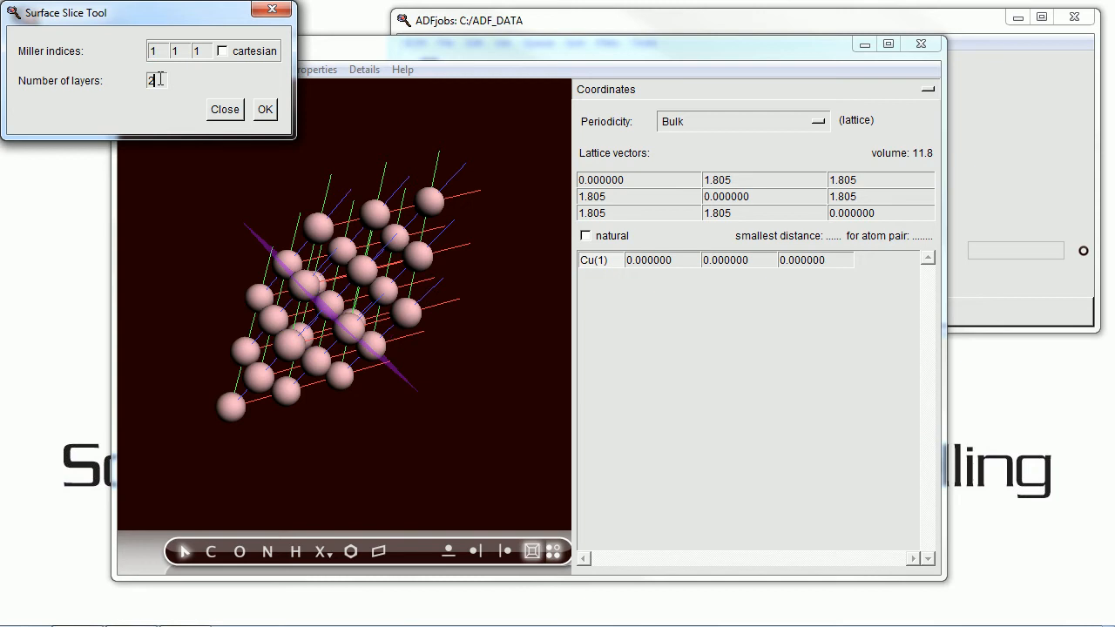
pyautogui.write('3')
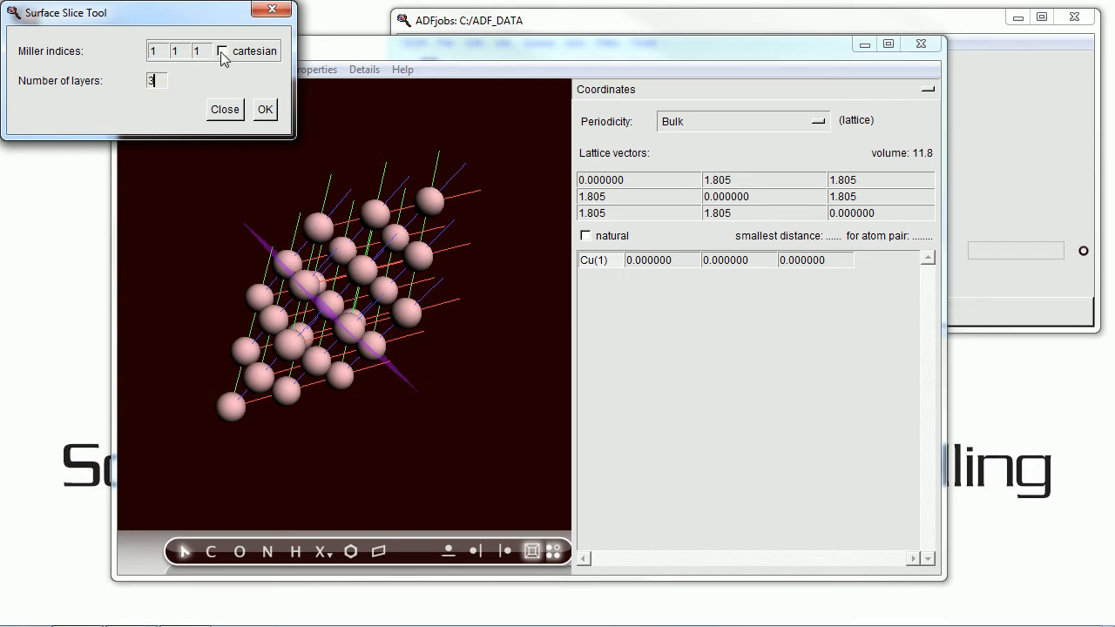
pyautogui.click(215, 49)
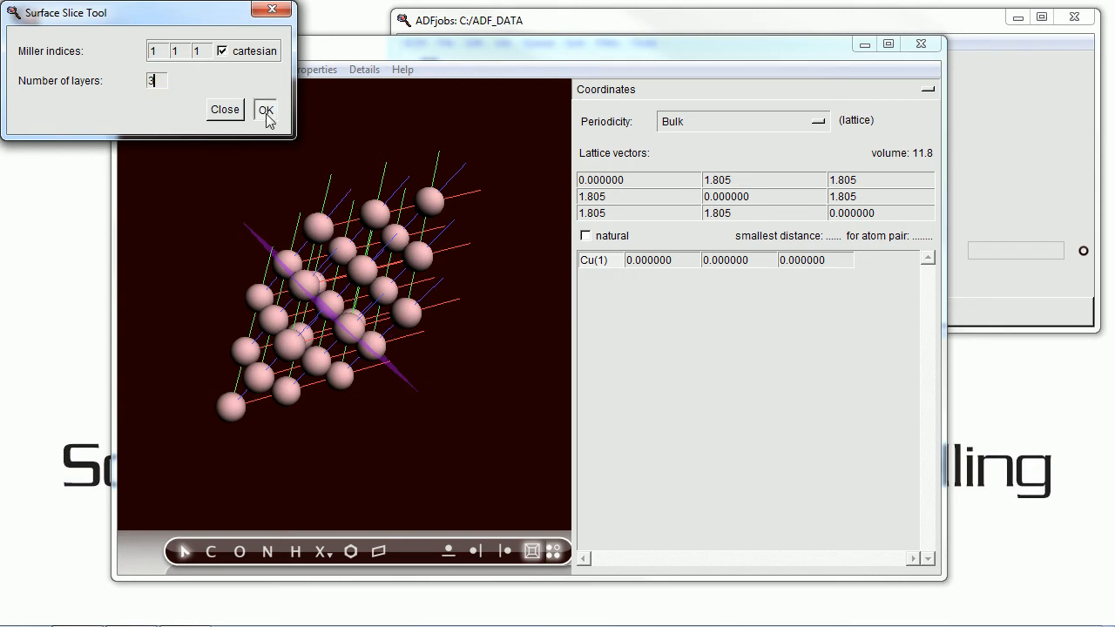
pyautogui.click(265, 108)
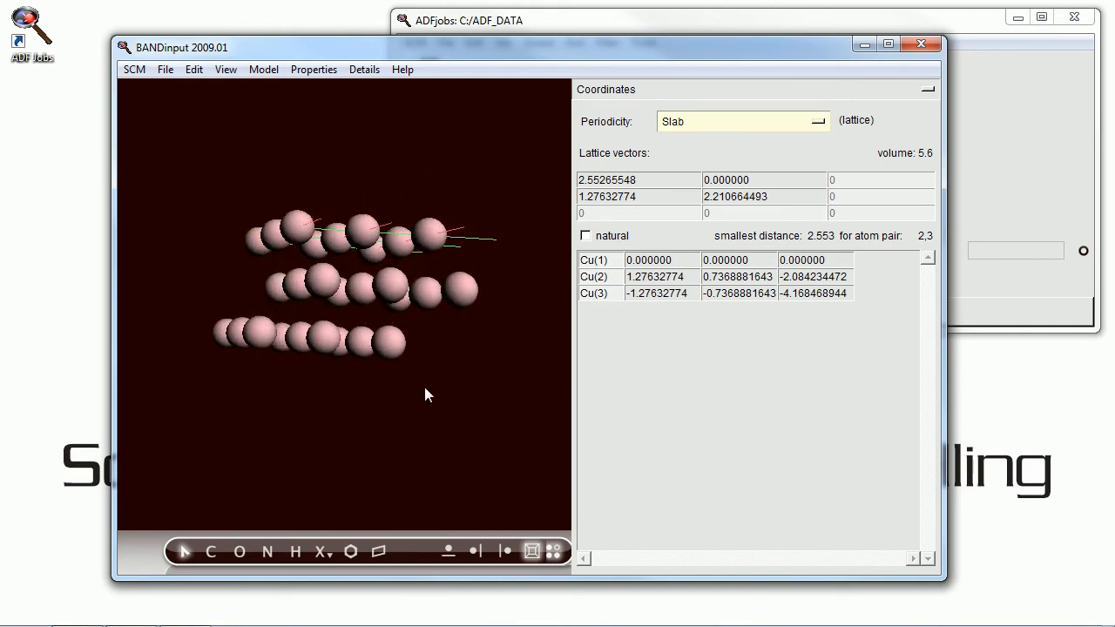
pyautogui.moveTo(427, 395); pyautogui.dragTo(479, 536)
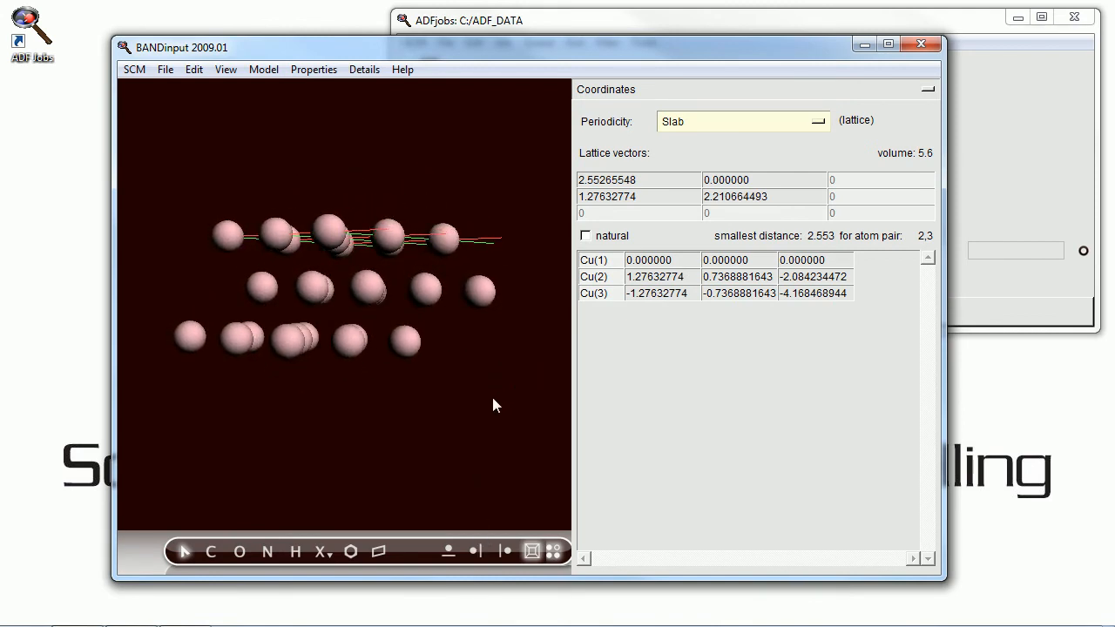
pyautogui.click(194, 69)
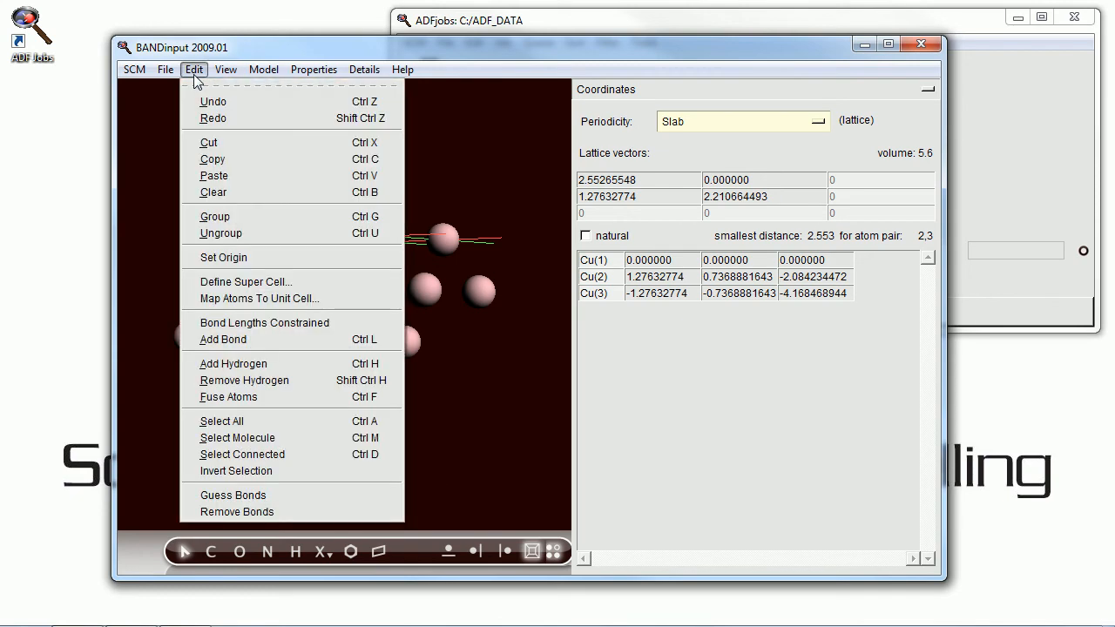
pyautogui.moveTo(266, 281)
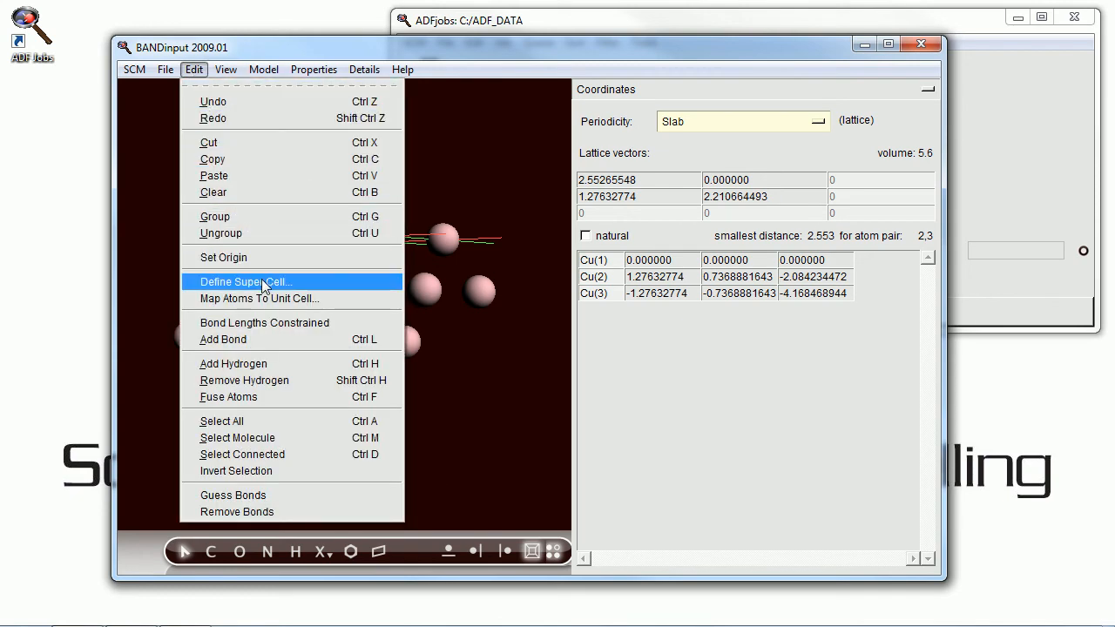
# - Apply the sqrt(3) x sqrt(3) preset in Define Super Cell
pyautogui.click(247, 281)
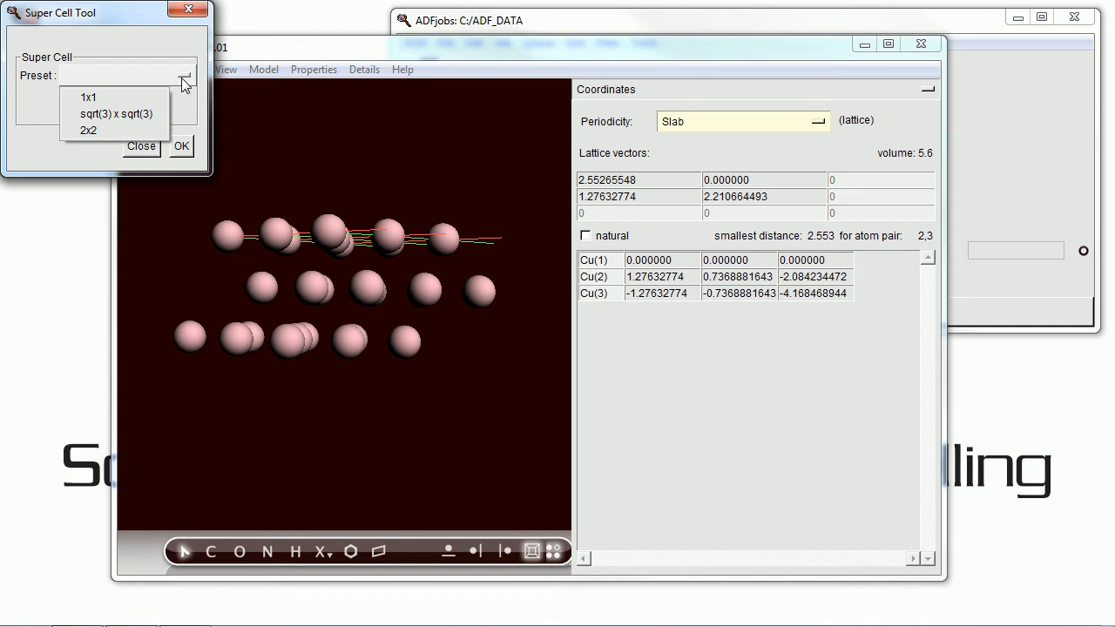
pyautogui.click(115, 112)
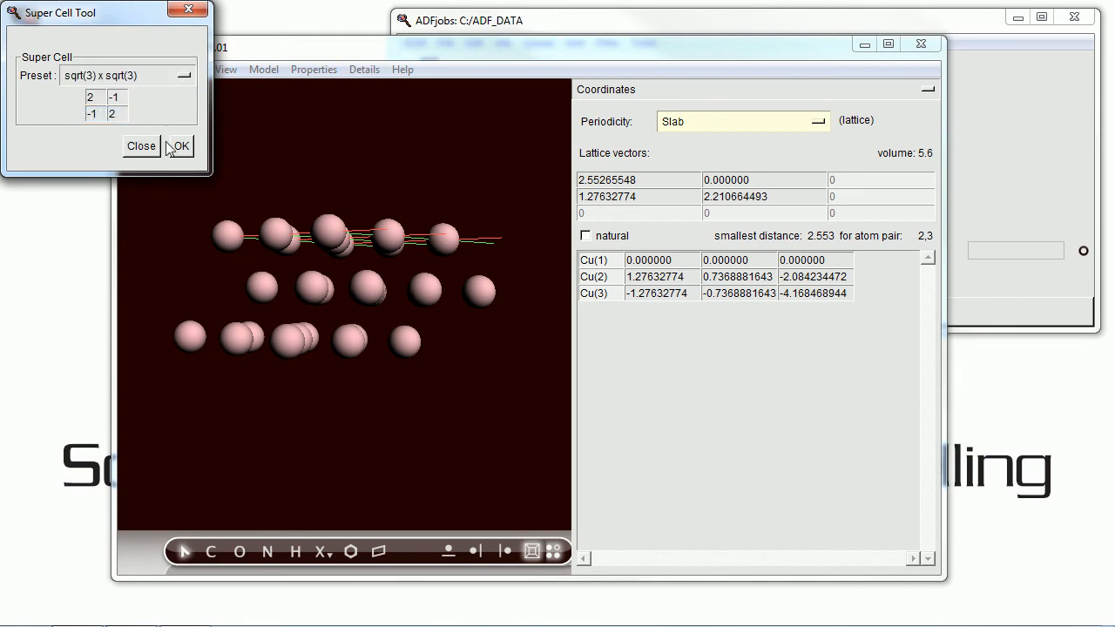
pyautogui.click(179, 146)
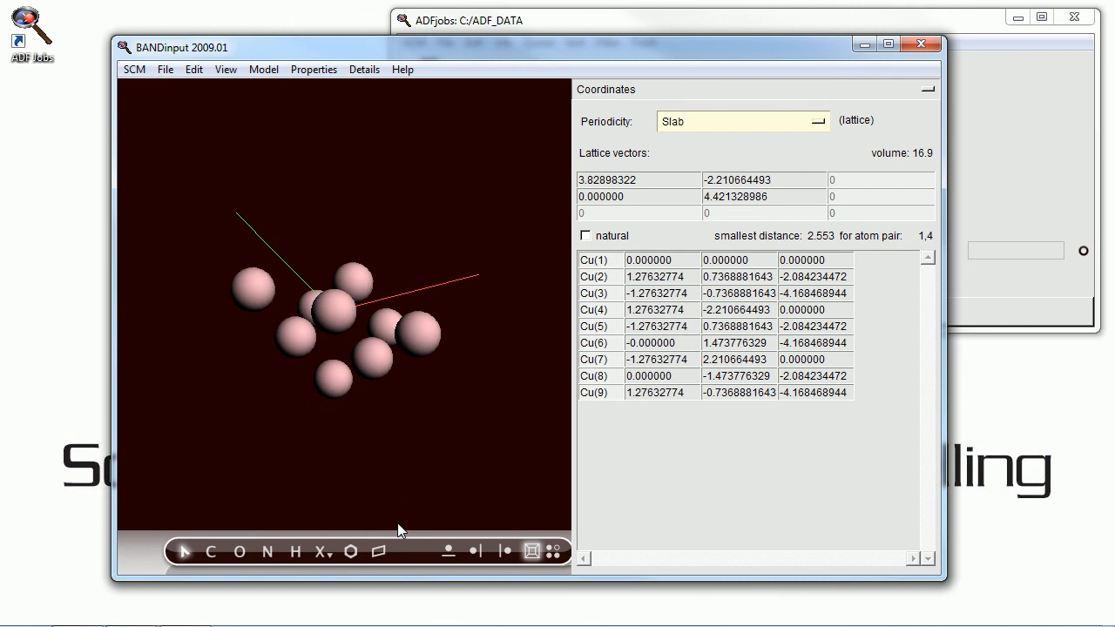
pyautogui.moveTo(401, 523); pyautogui.dragTo(451, 302)
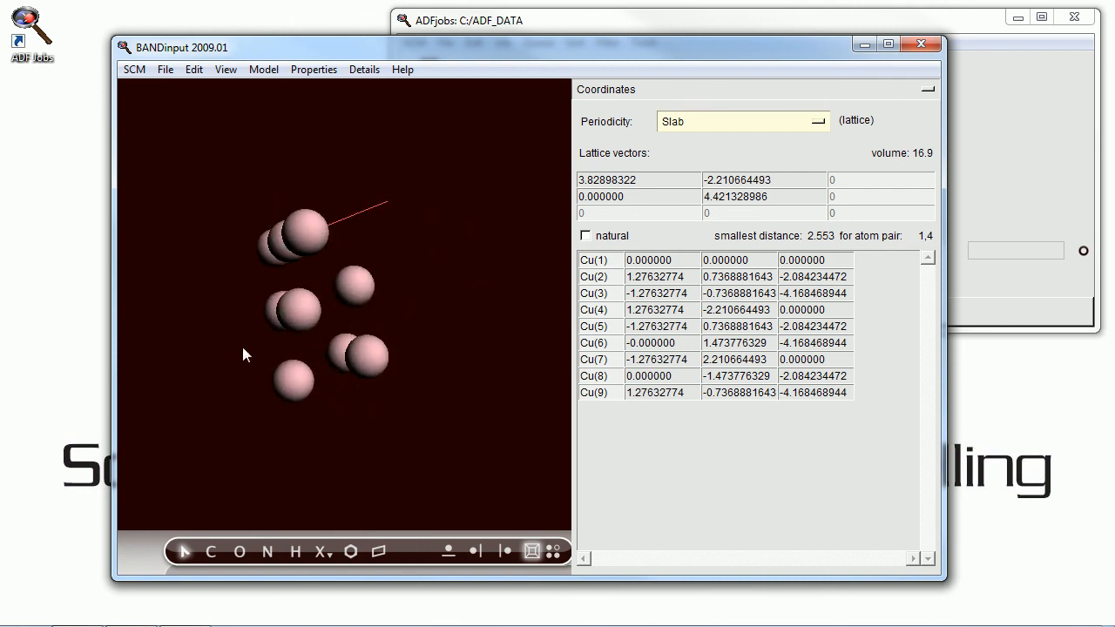
pyautogui.click(133, 69)
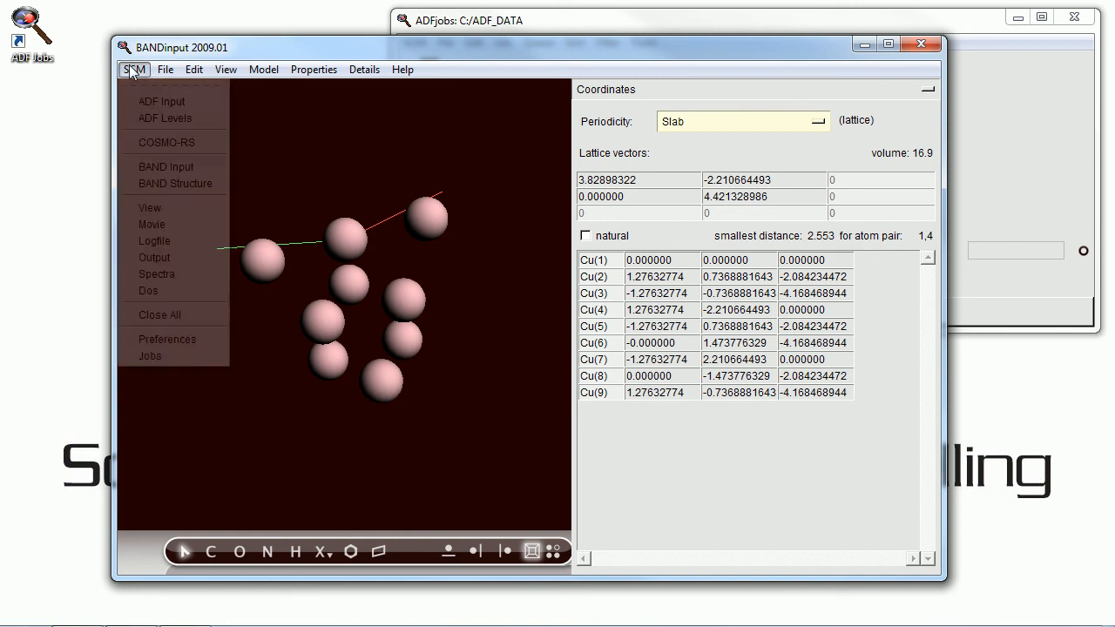